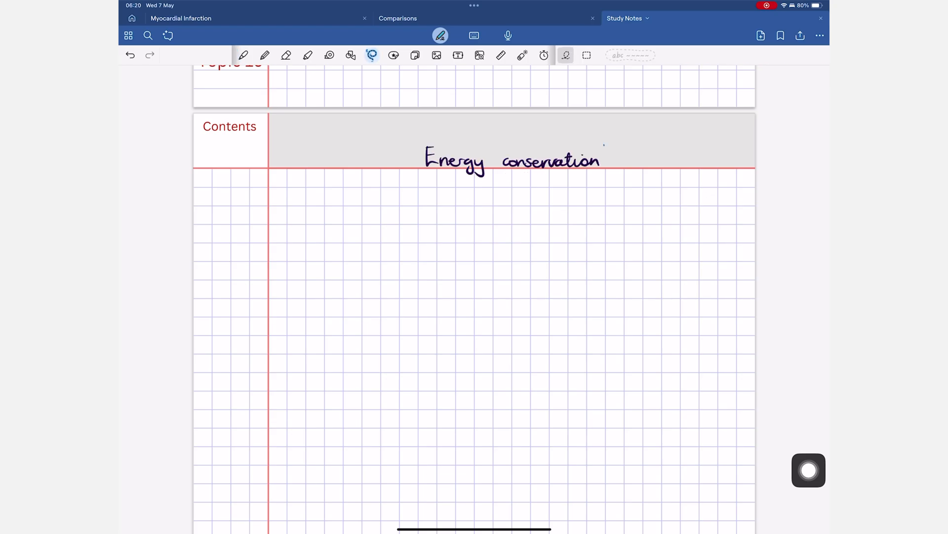
Step: With the pen, handwrite the law 'energy can neither be created nor destroyed'
left_click(243, 56)
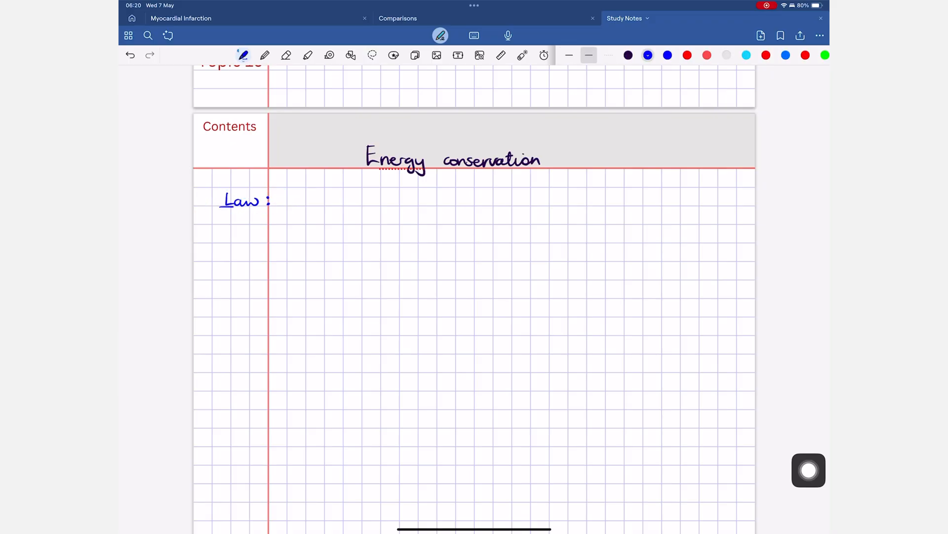
left_click(609, 55)
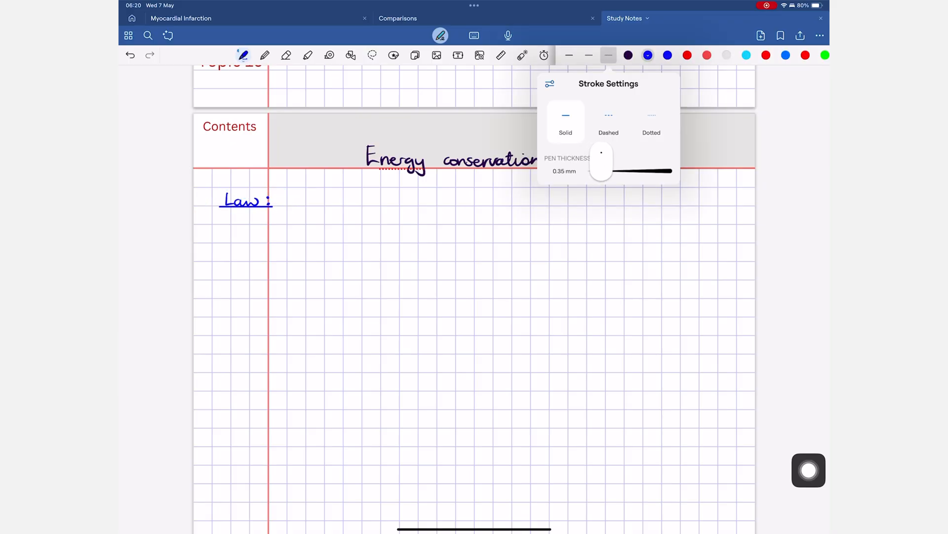
type("energy is neith")
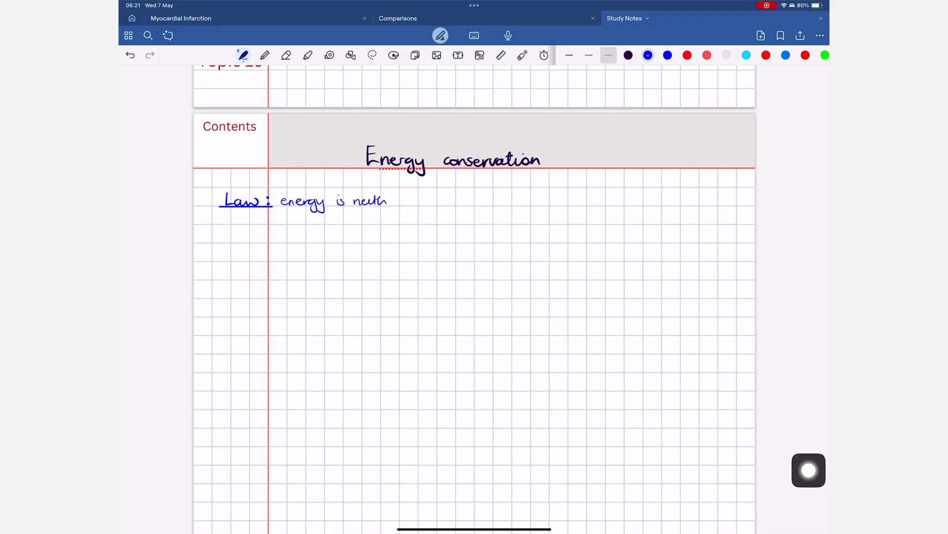
type("can neither created")
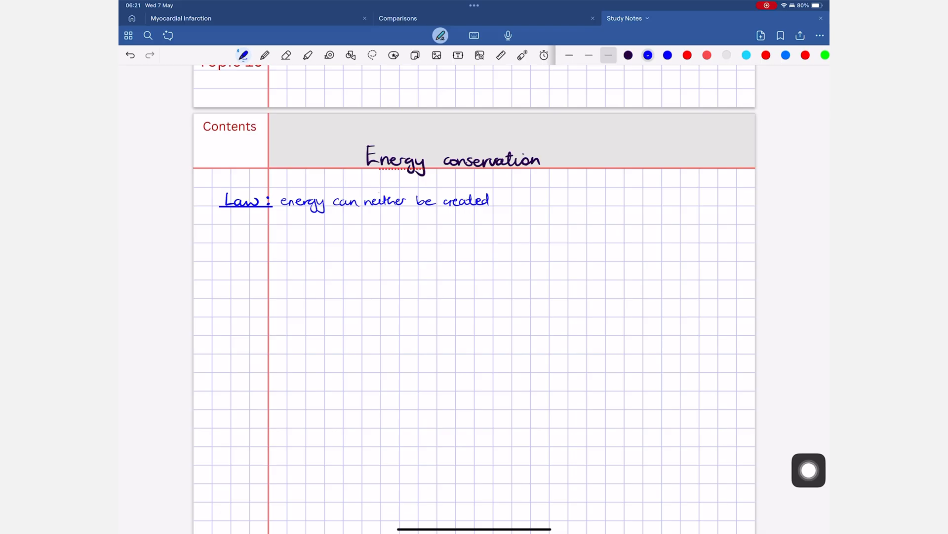
left_click_drag(499, 200, 596, 201)
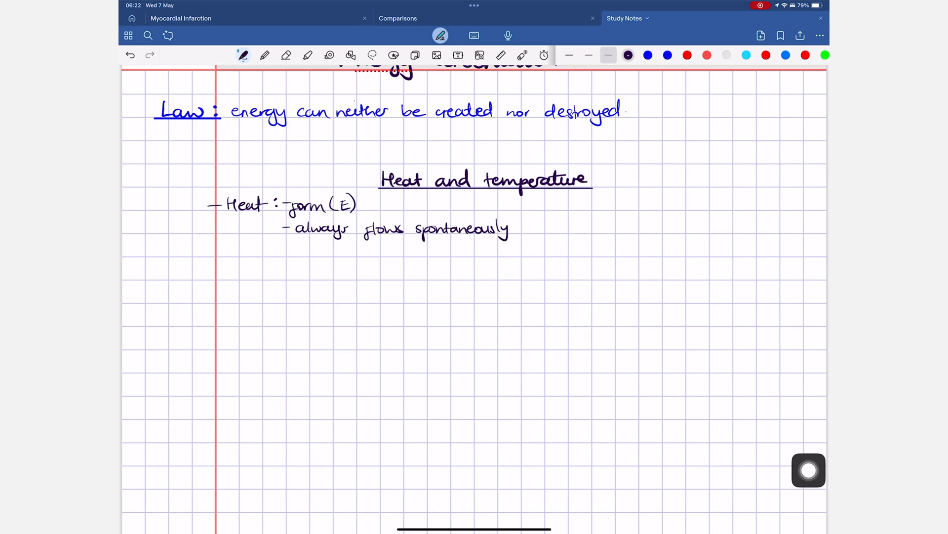
Step: Add the heat-flow bullet in blue, a red hotness note, then the start of the Calories line
left_click_drag(521, 228, 724, 228)
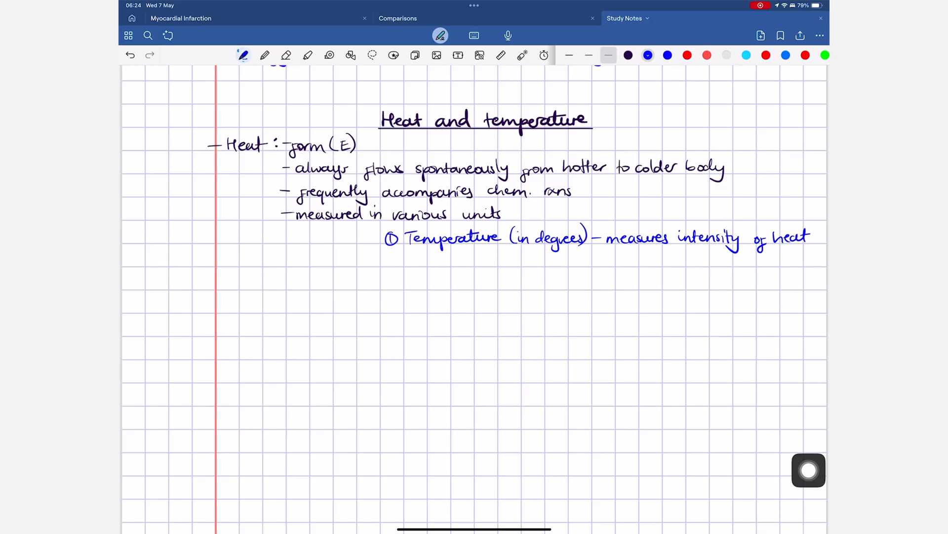
left_click(688, 55)
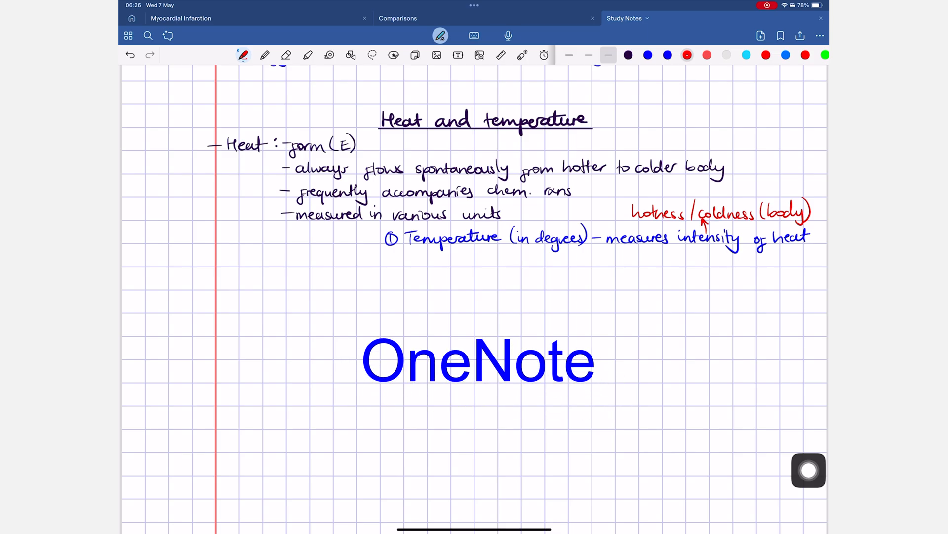
left_click(627, 55)
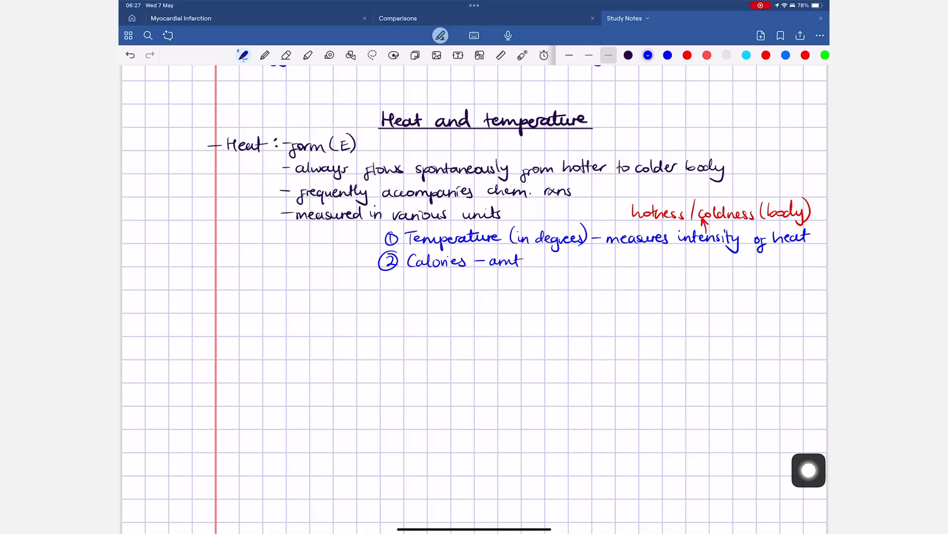
type("(heat) necessary to ra")
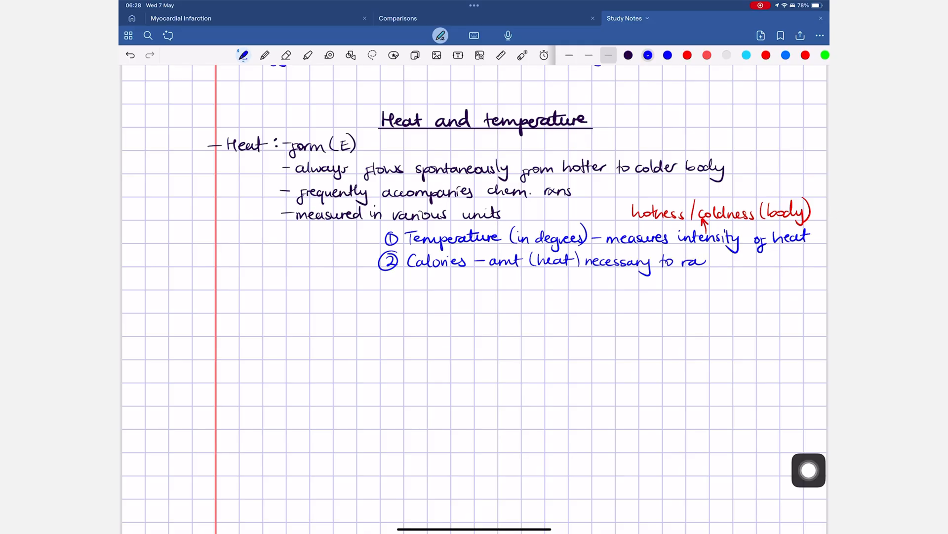
type("raise temperature of 1")
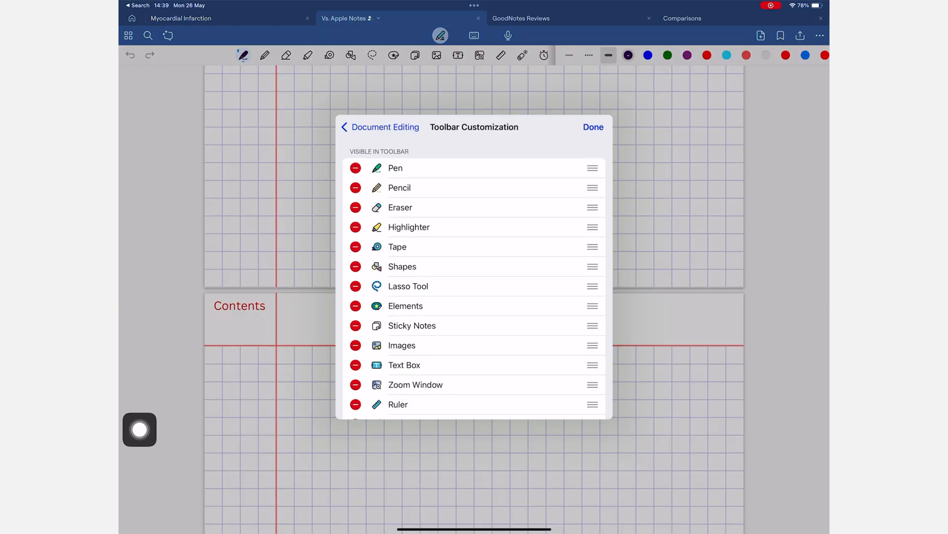
Step: Hide Pencil, Tape and Shapes from the toolbar and return to the notes
scroll("down", 3)
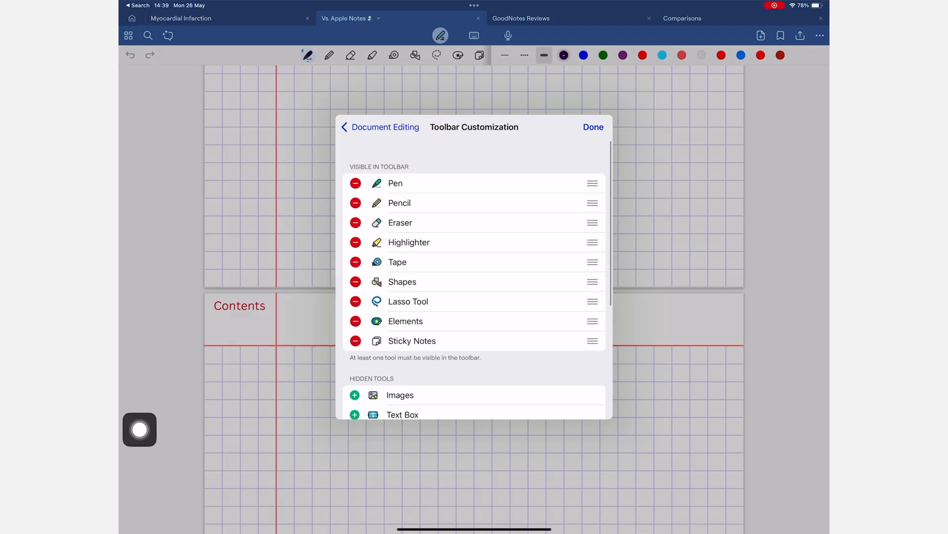
left_click(356, 203)
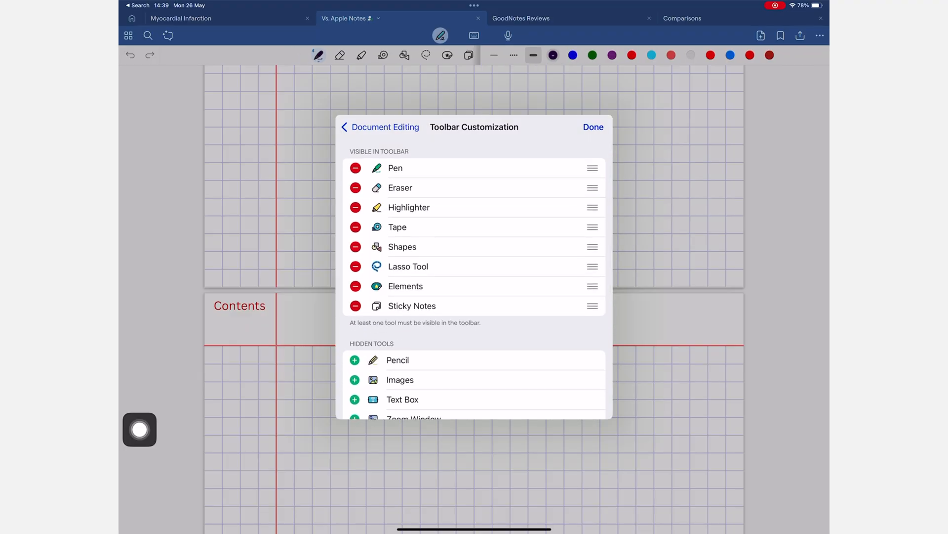
left_click(355, 227)
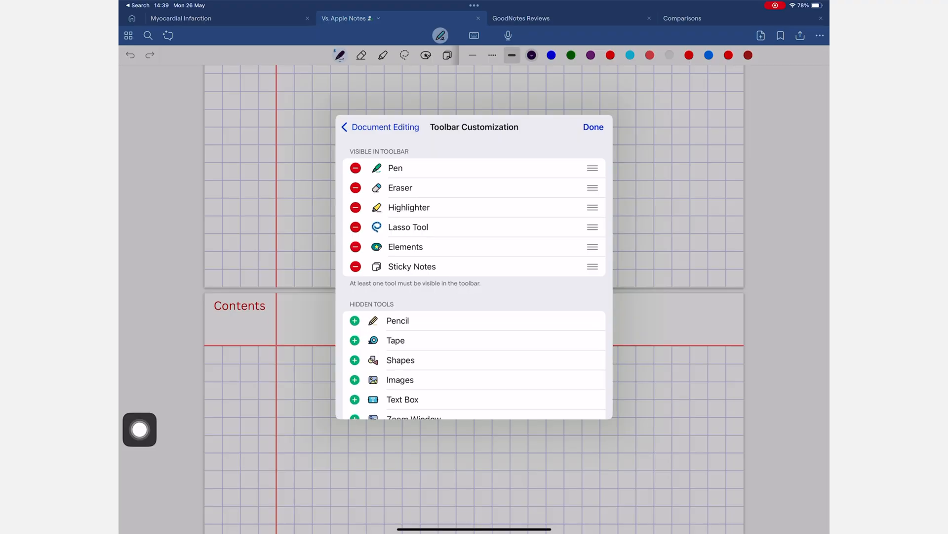
left_click(593, 128)
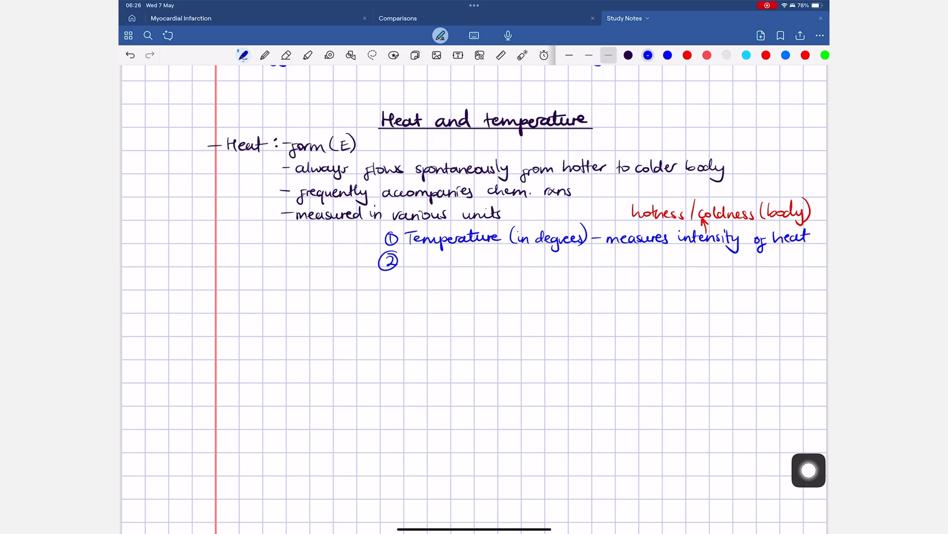
Step: Handwrite the Calories definition: heat to raise temperature of 1 g liquid H2O
type("Calories - amt (heat) necessary to raise")
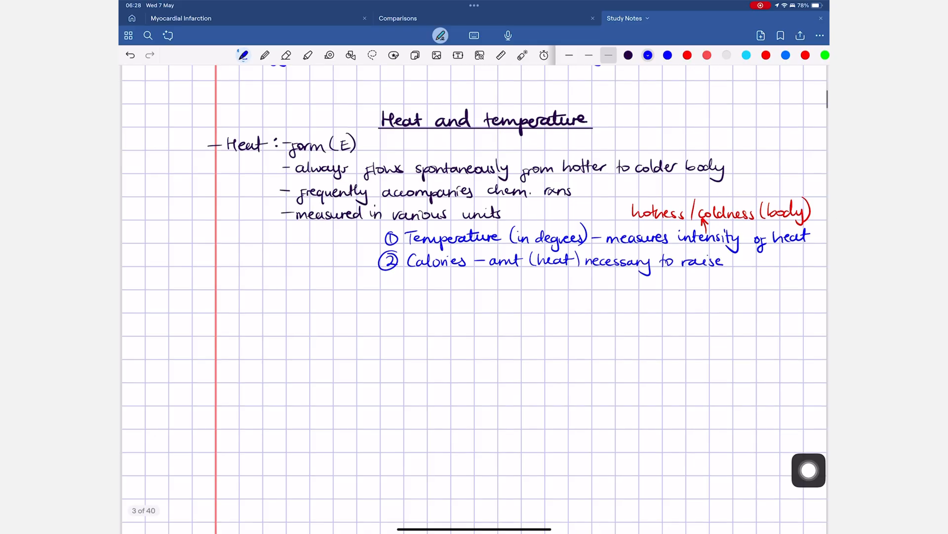
type("temperature of 1")
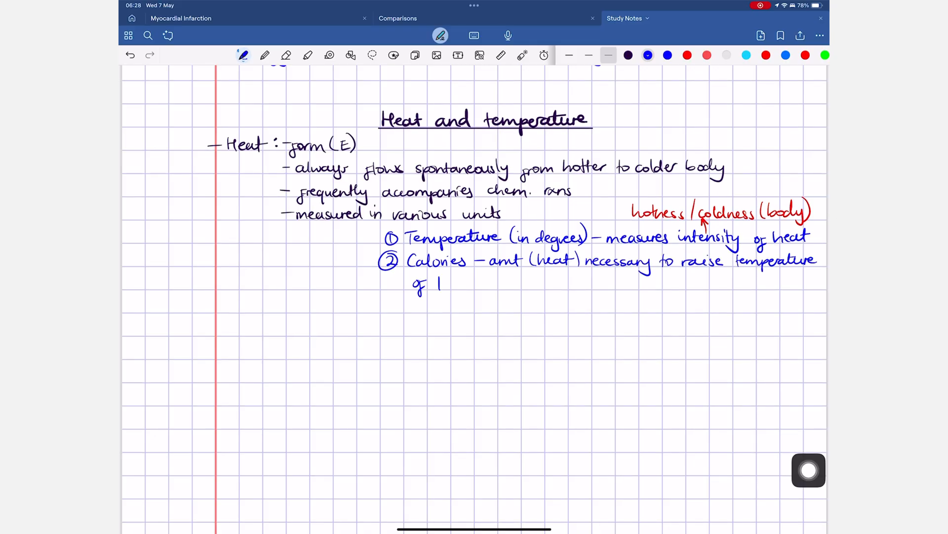
type("g liquid H2O by 1°c")
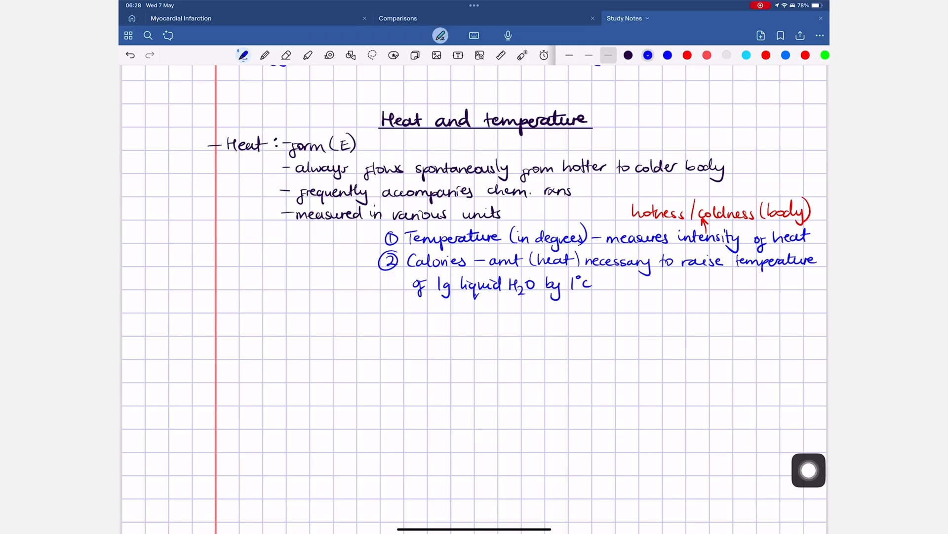
Step: Add the SI unit line 'for heat = joule' and the red 1 cal = 4.184 J
left_click_drag(387, 307, 472, 306)
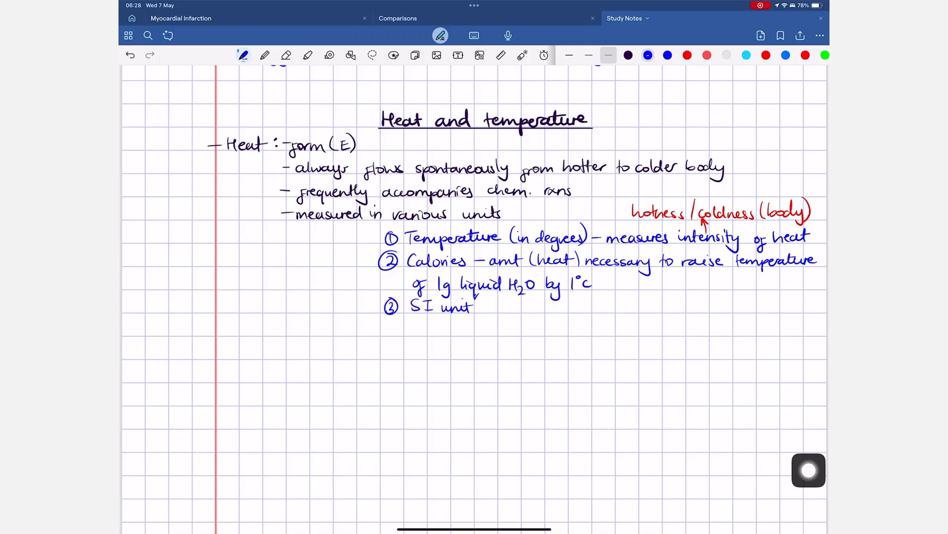
type("for heat = joule")
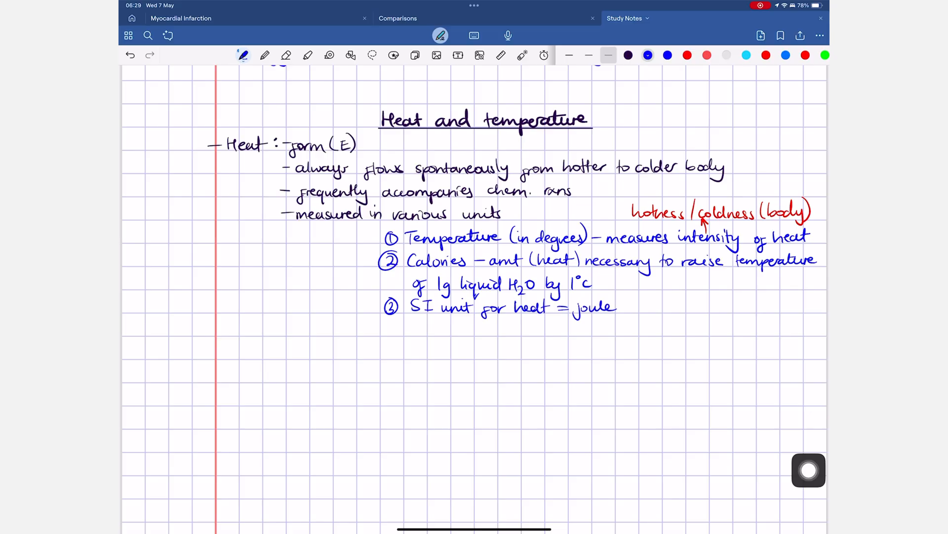
type("1 cal = 4.184 J")
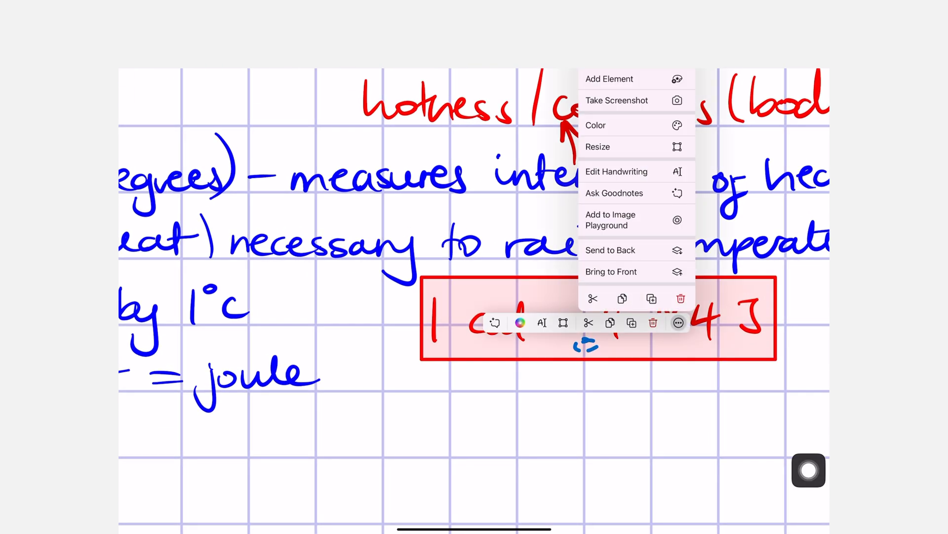
Step: Dismiss the selection menu and switch to the blank 5000 Pt notebook page
left_click(595, 125)
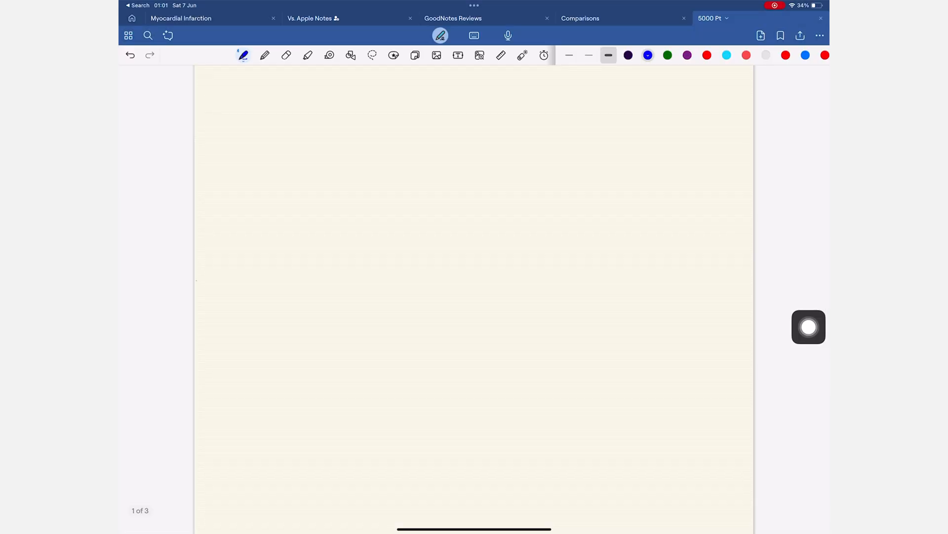
Step: Draw a horizontal line across the page and label it 176 cm
left_click_drag(197, 279, 527, 278)
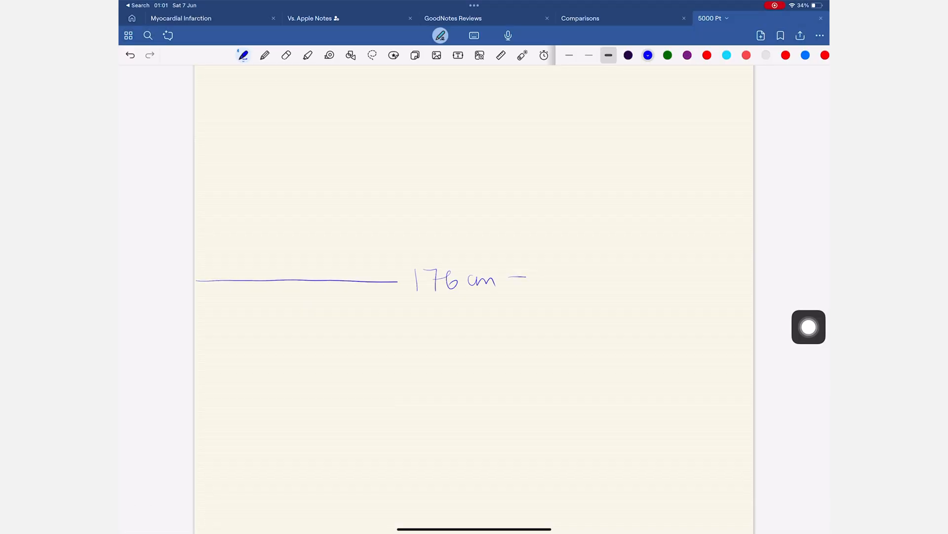
left_click_drag(526, 278, 750, 279)
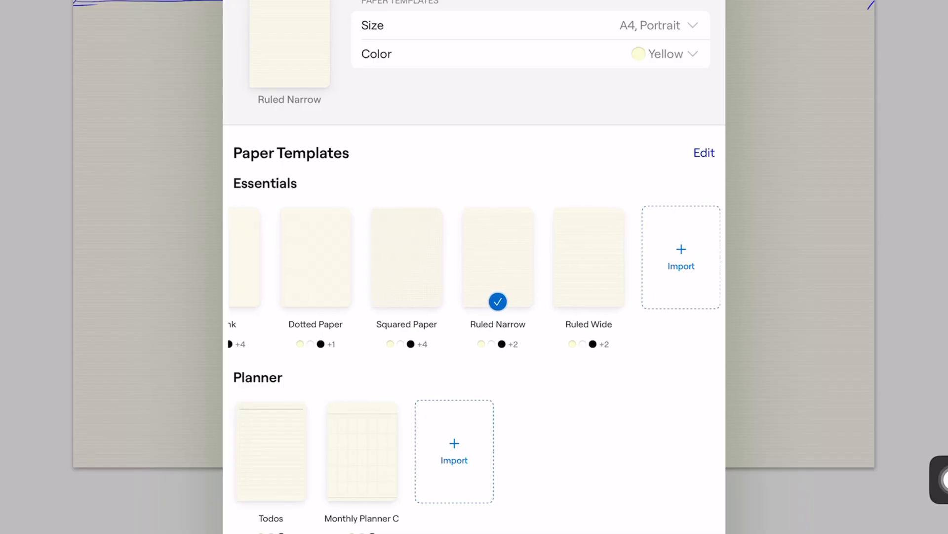
Step: Scroll the Paper Templates sheet through Music, marketplace and My templates groups
scroll("down", 3)
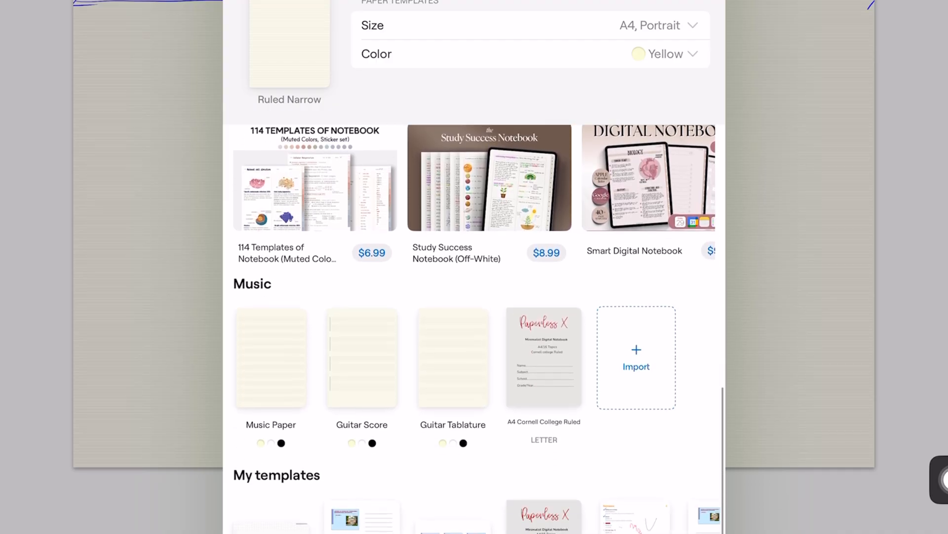
scroll("down", 3)
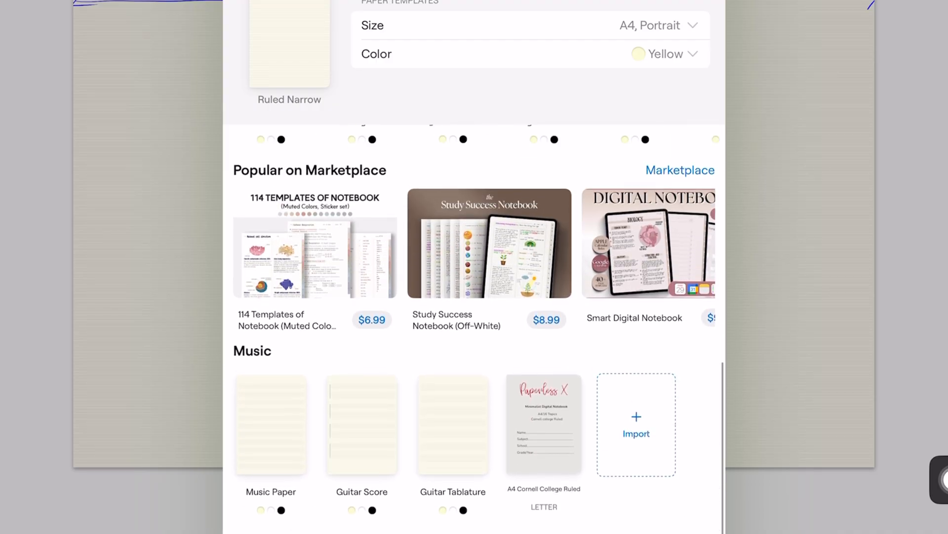
scroll("down", 3)
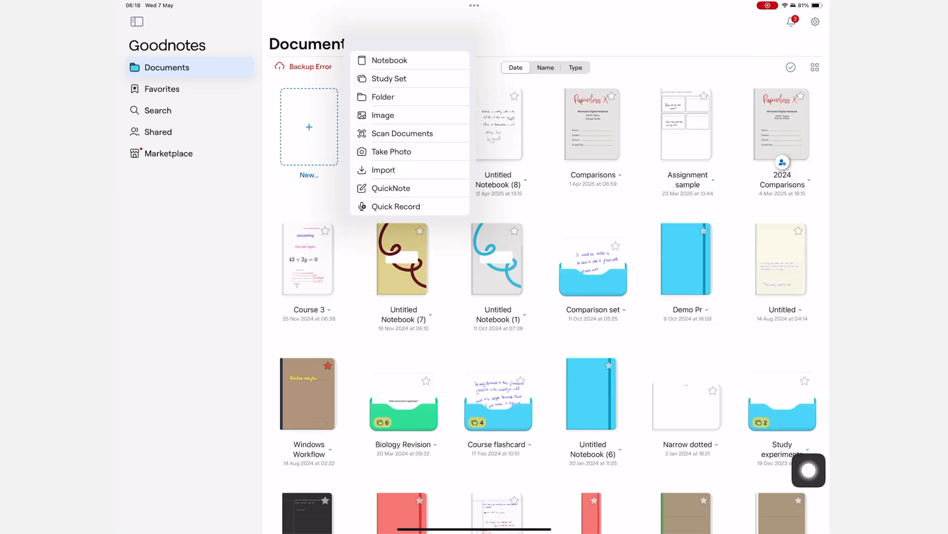
Step: Import the A4 Narrow Grid file from the Final products folder
left_click(384, 169)
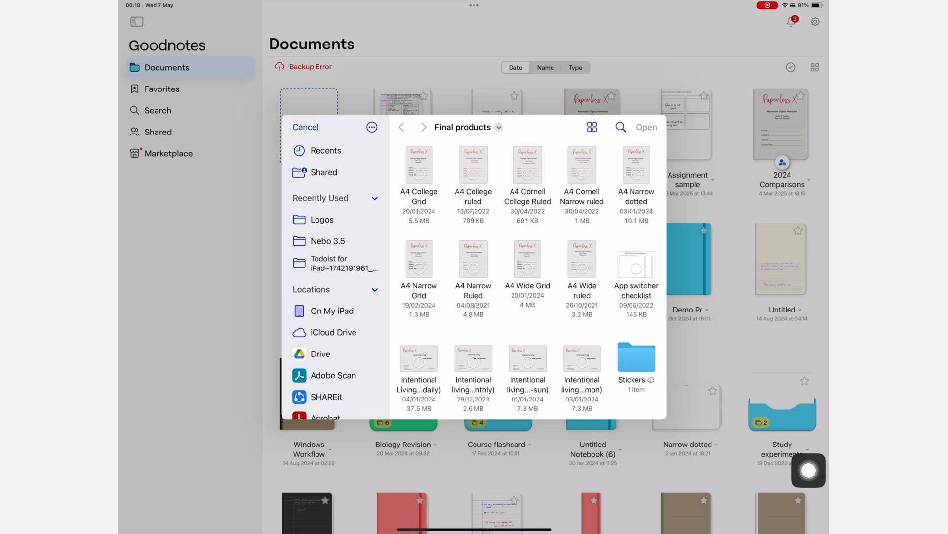
left_click(419, 259)
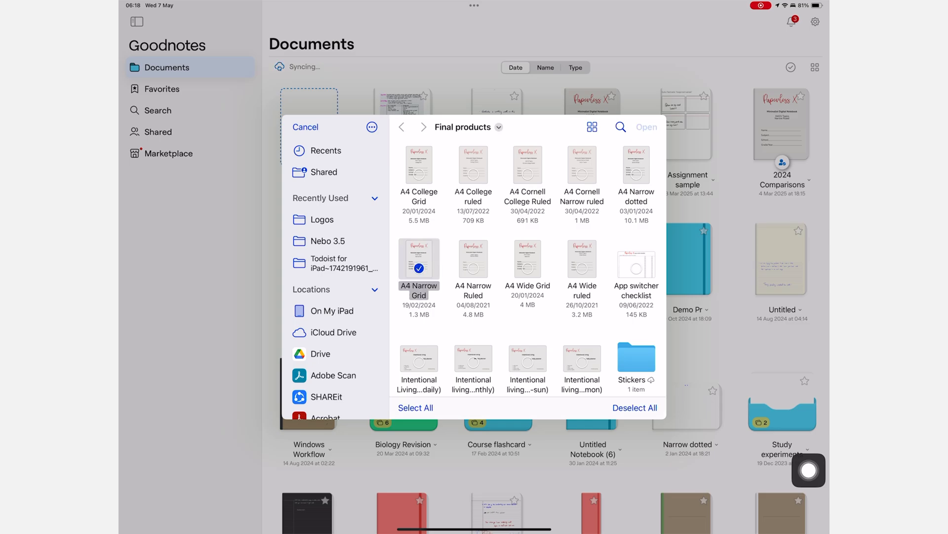
left_click(646, 127)
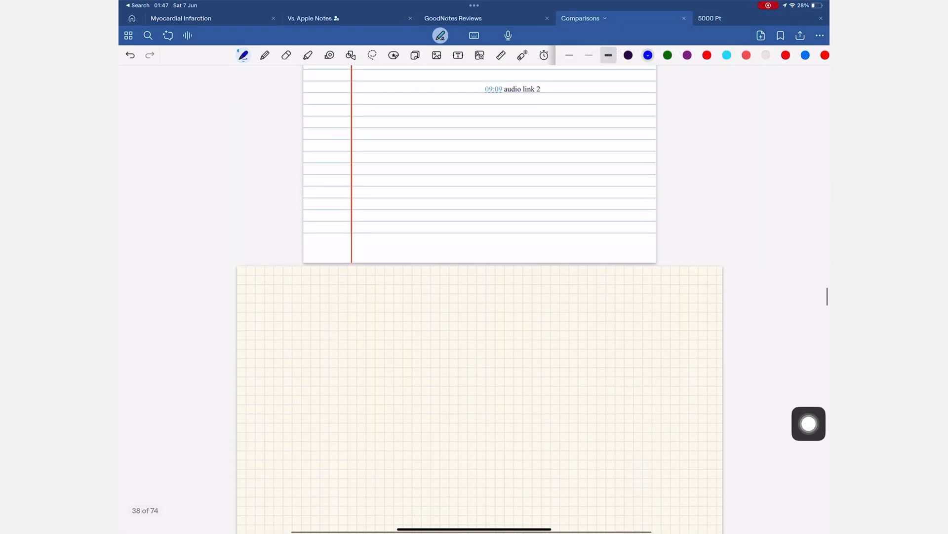
Step: Scroll the Marketplace Templates page through the notebooks for sale
scroll("down", 3)
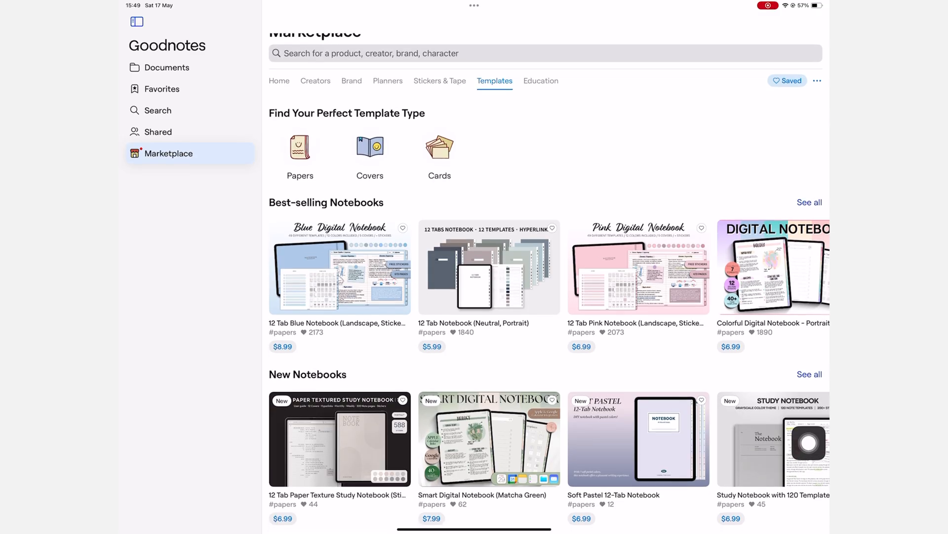
scroll("down", 3)
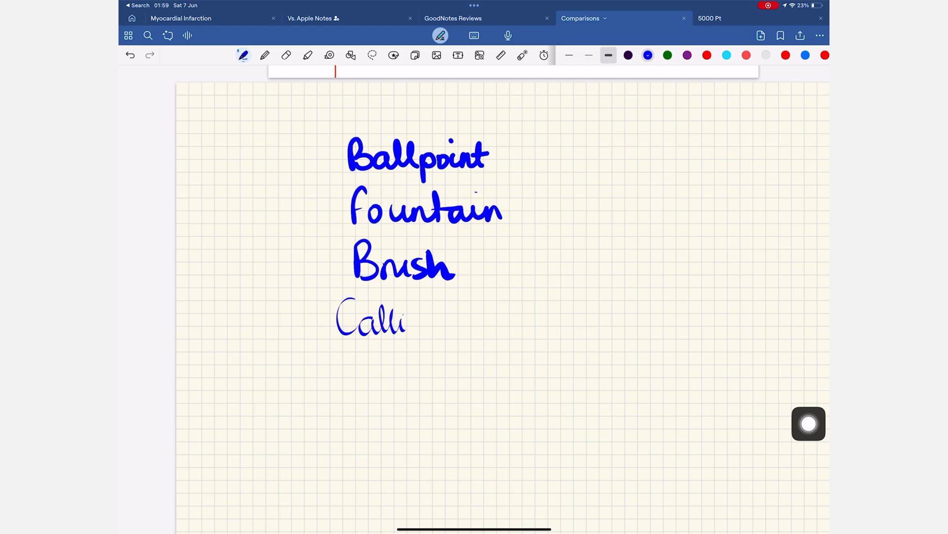
Step: Finish the specific heat definition with 'the substance by its phase'
left_click_drag(411, 327, 496, 339)
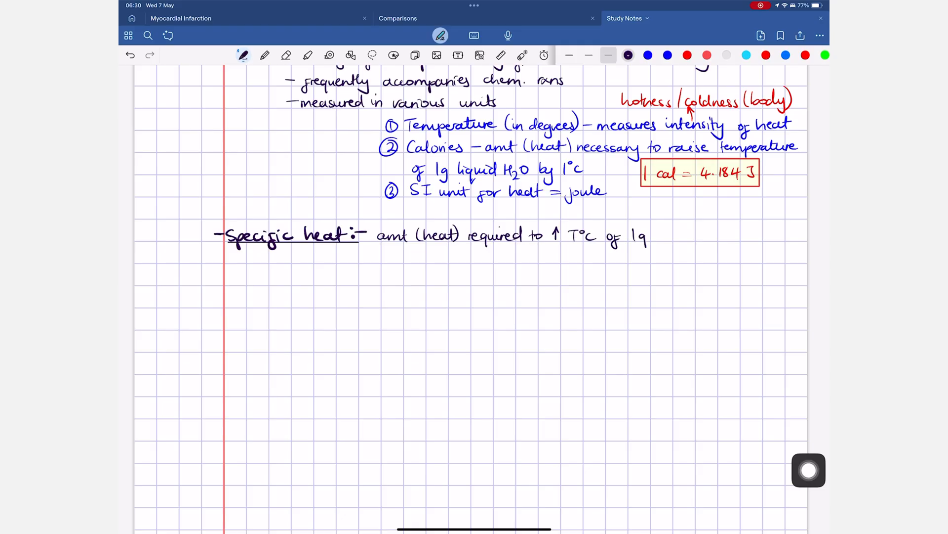
type("the substance by")
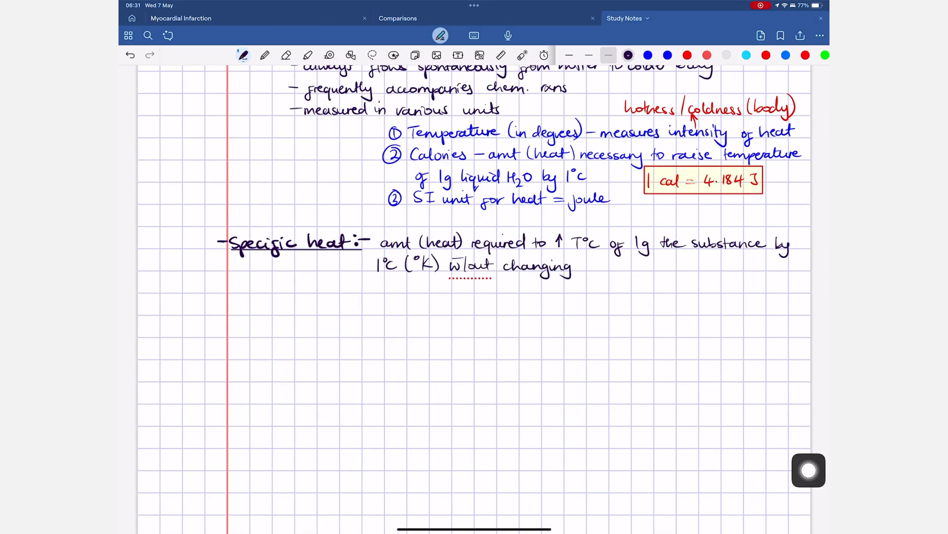
type("its phase.")
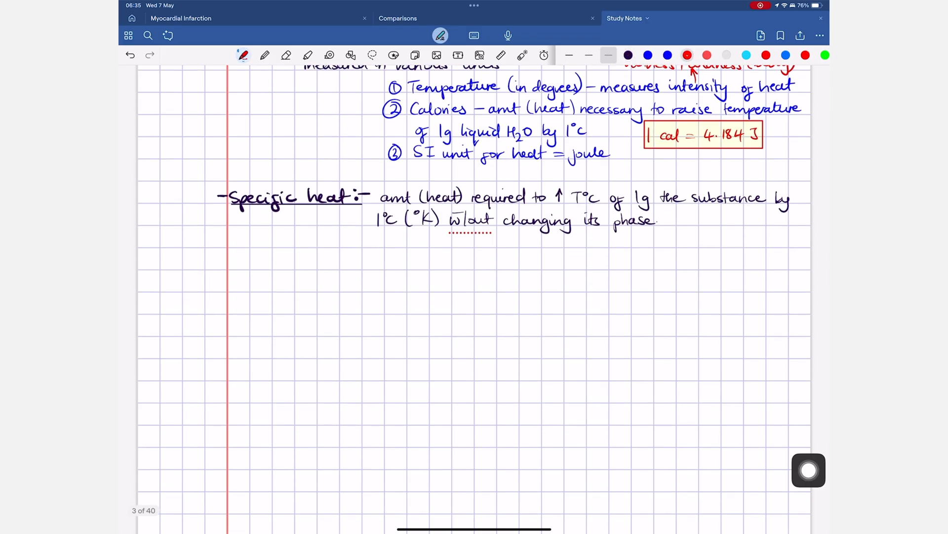
Step: Write the specific heat formula in red below the definition
left_click_drag(268, 266, 357, 265)
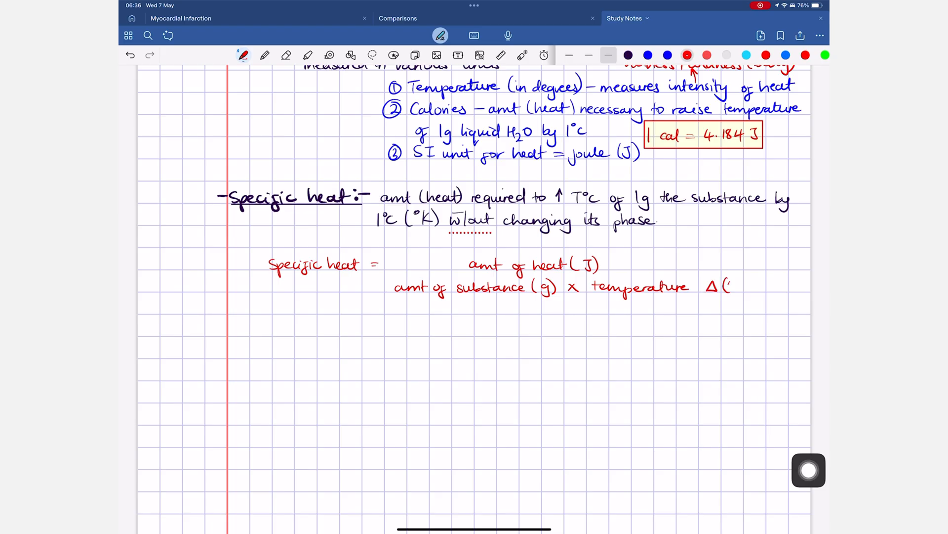
left_click_drag(394, 276, 756, 276)
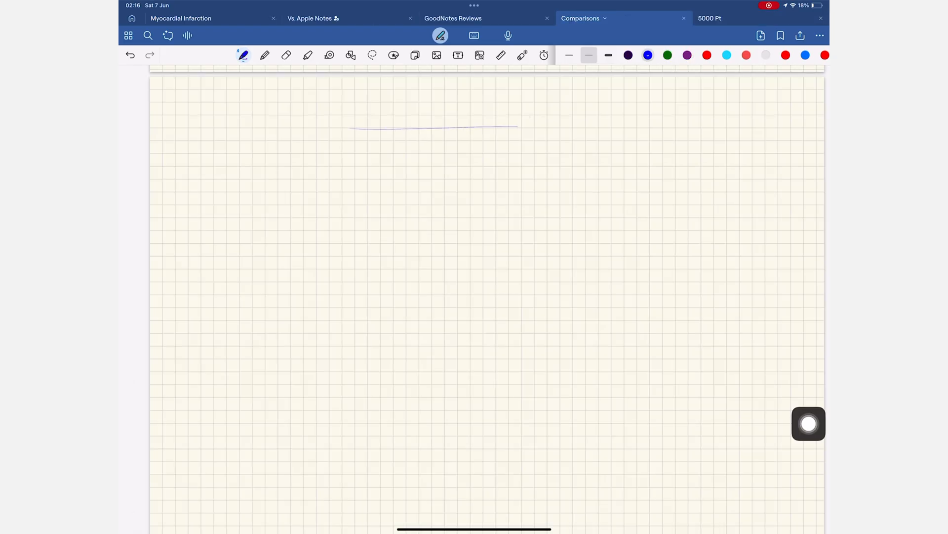
Step: Label the faint line 'Thinnest', then draw and label a stroke at the thickest width
left_click_drag(527, 125, 581, 124)
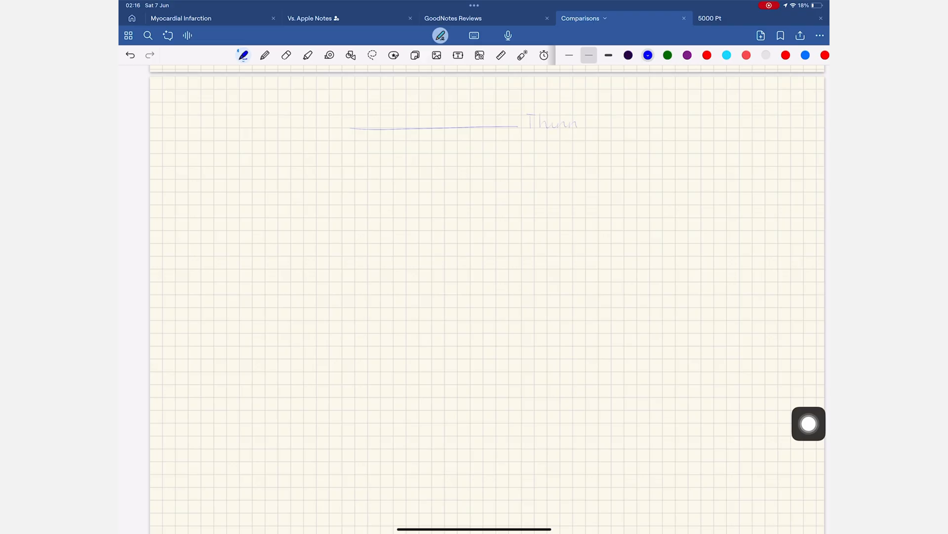
left_click_drag(575, 124, 598, 125)
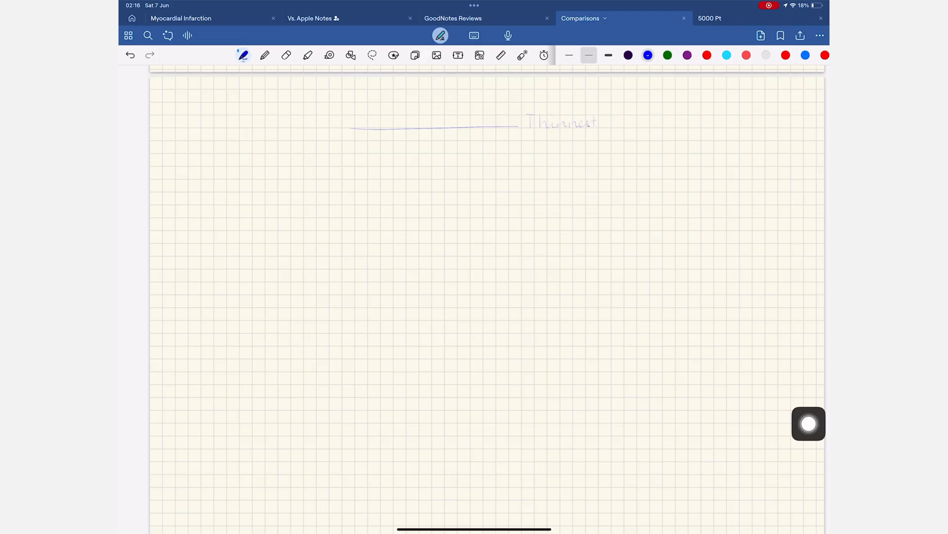
left_click_drag(344, 174, 446, 171)
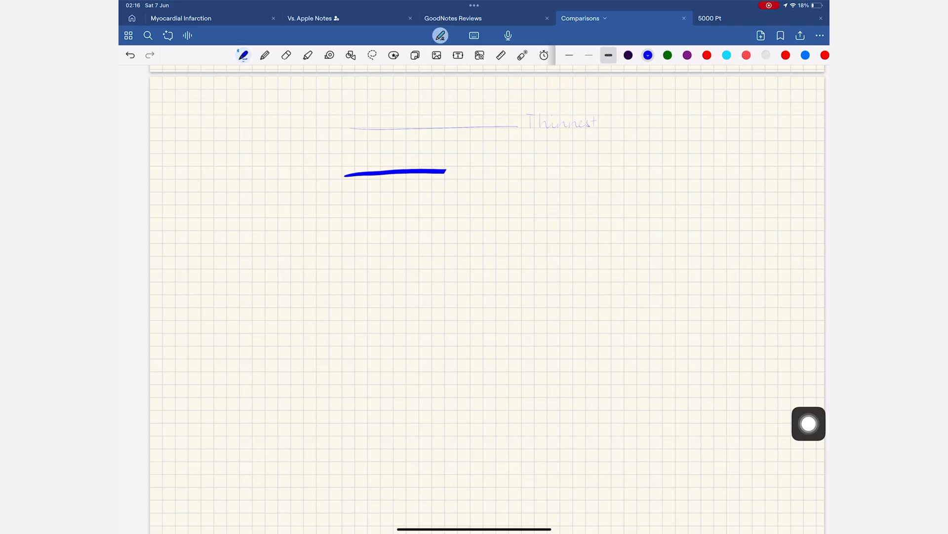
left_click_drag(445, 171, 596, 169)
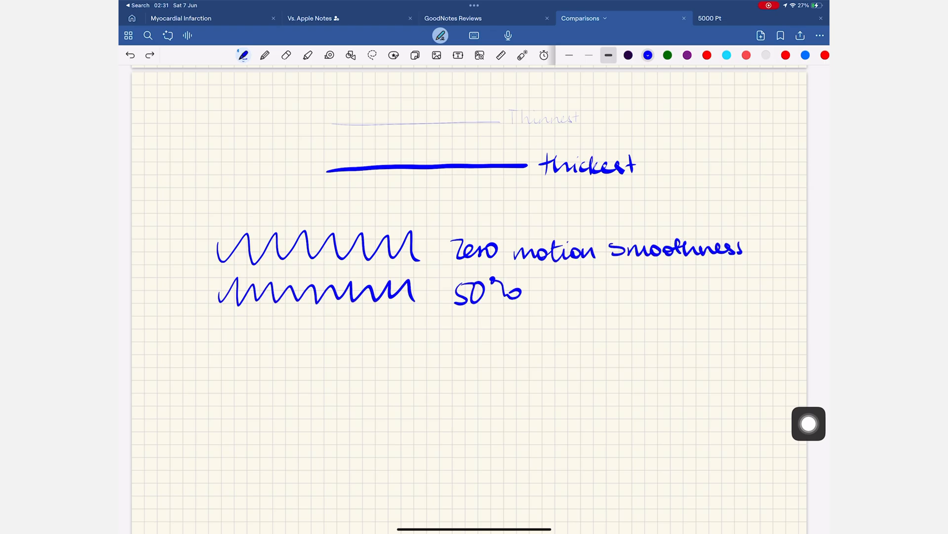
Step: Add the motion smoothness zigzag samples and write 'little pressure' on the fresh page
left_click_drag(553, 297, 601, 296)
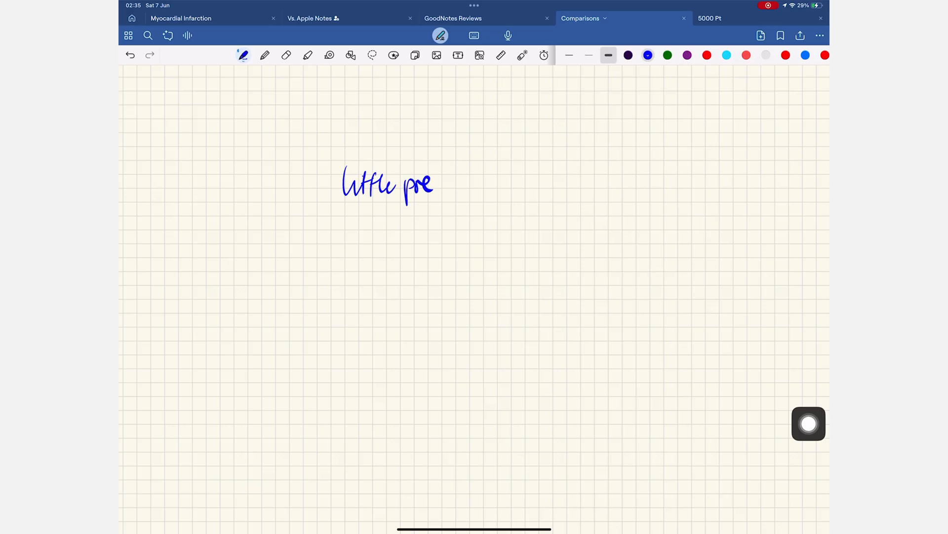
left_click_drag(435, 185, 496, 184)
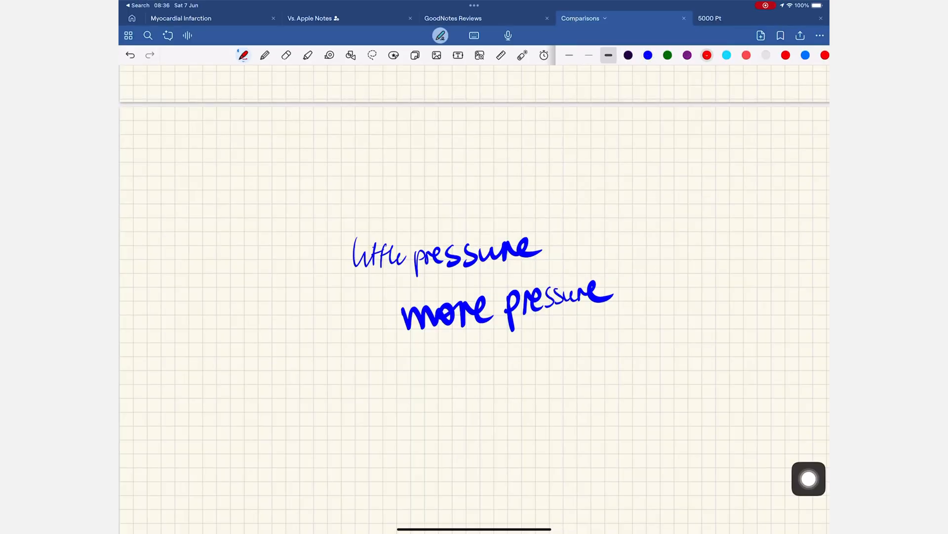
Step: Rub out the lightly and heavily written pressure words with the eraser
left_click_drag(359, 236, 356, 265)
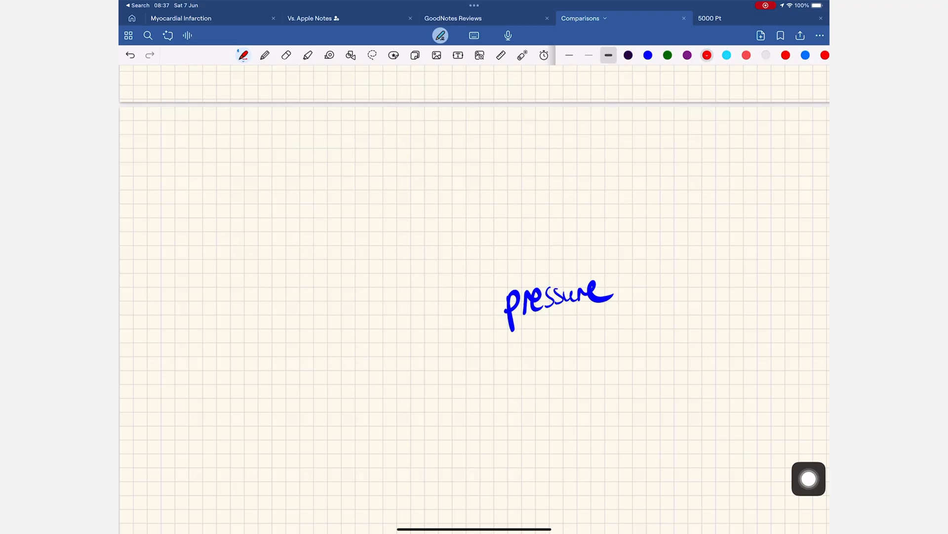
left_click_drag(490, 296, 536, 330)
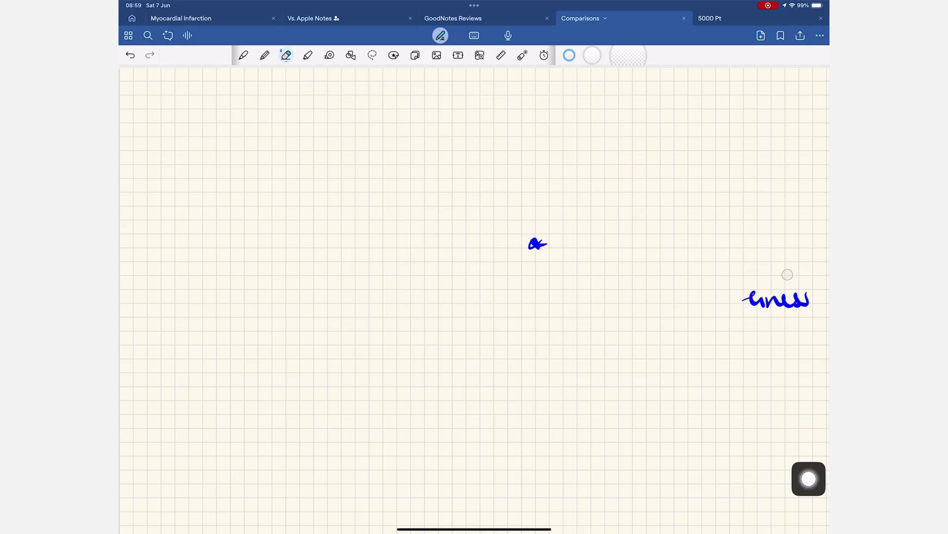
Step: Reselect the eraser from the toolbar and wipe strokes near the Ballpoint pen line
left_click(310, 18)
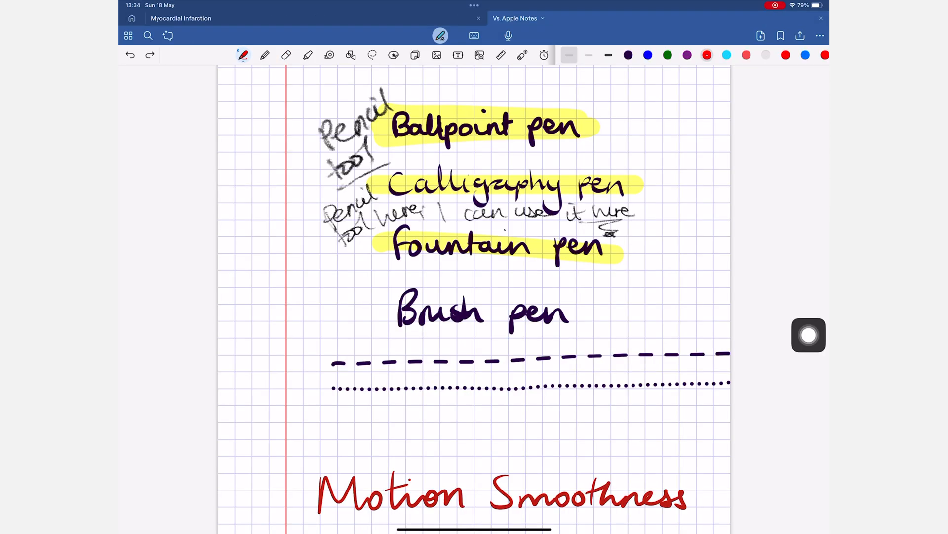
left_click(287, 55)
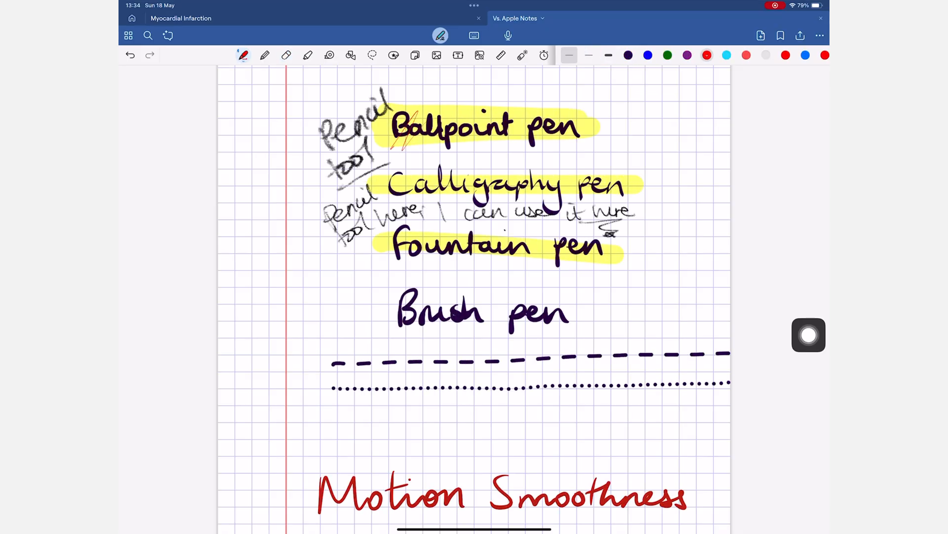
left_click(285, 55)
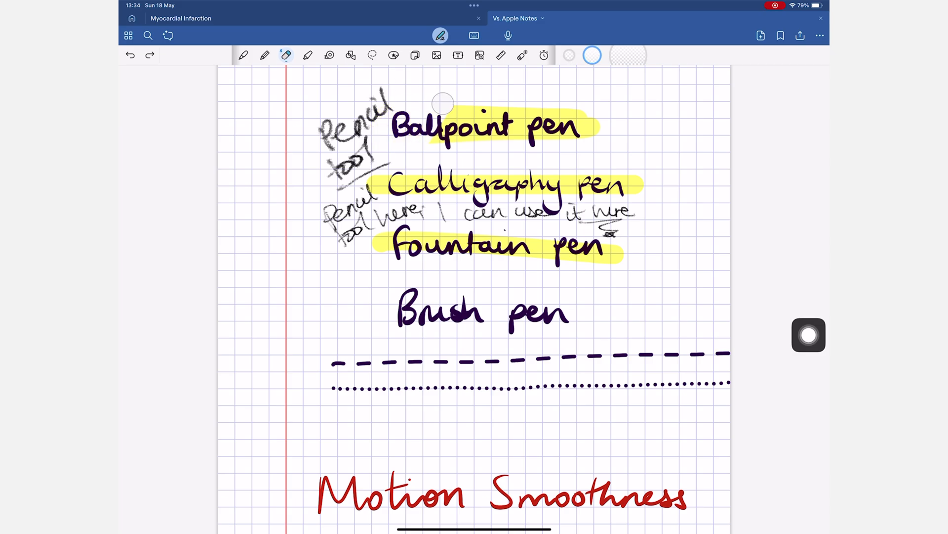
left_click_drag(443, 103, 515, 139)
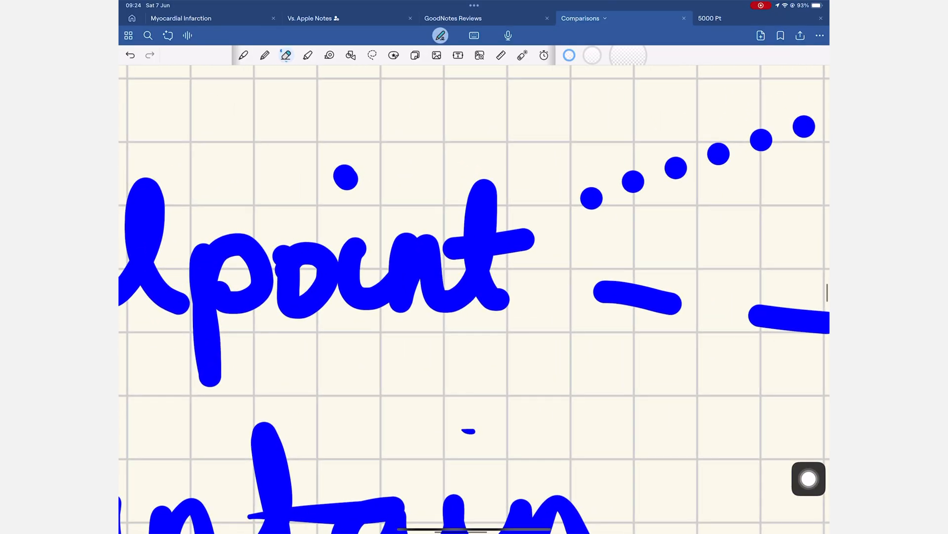
Step: Scroll the Study Notes page to the Hypothermia + Hyperthermia heading
scroll("down", 3)
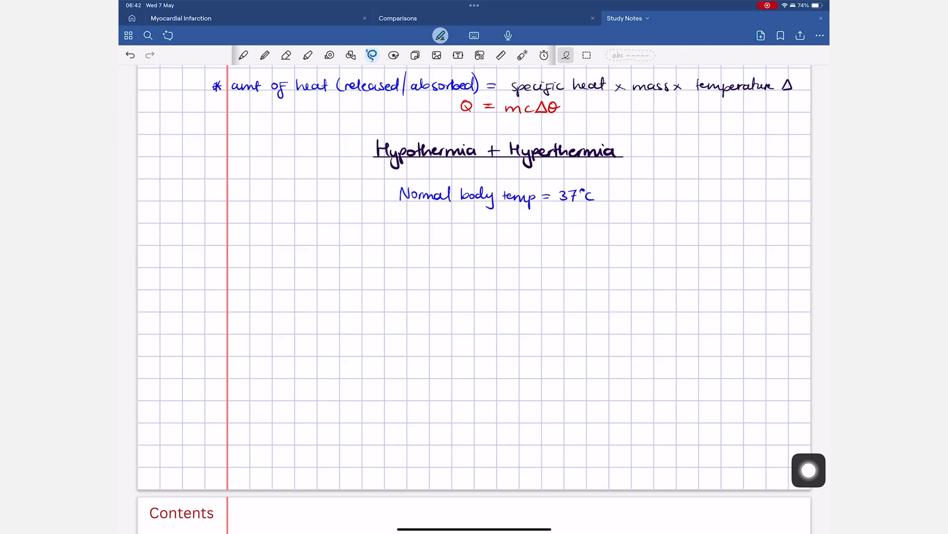
Step: Divide the page with a vertical line and write the red note 'Outside T°C lower… flows out of body'
left_click(243, 55)
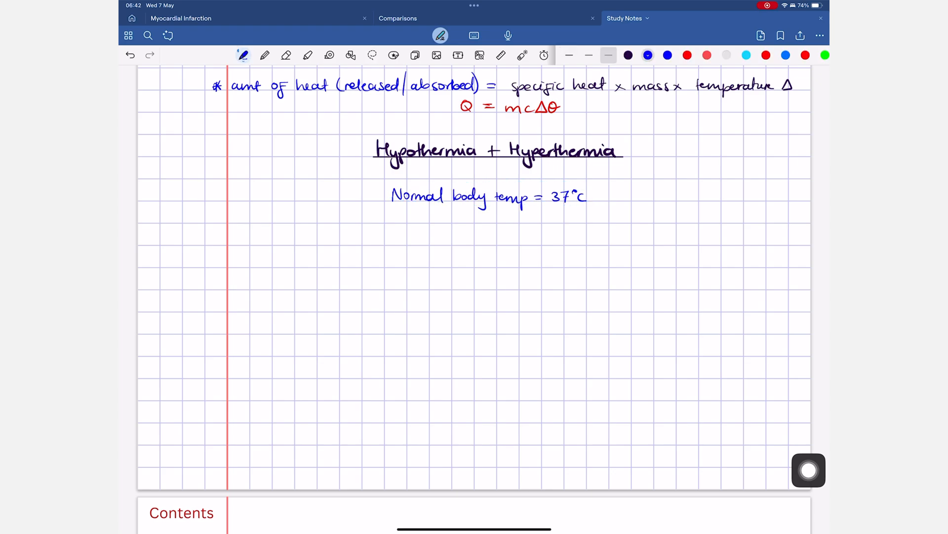
left_click_drag(495, 205, 495, 489)
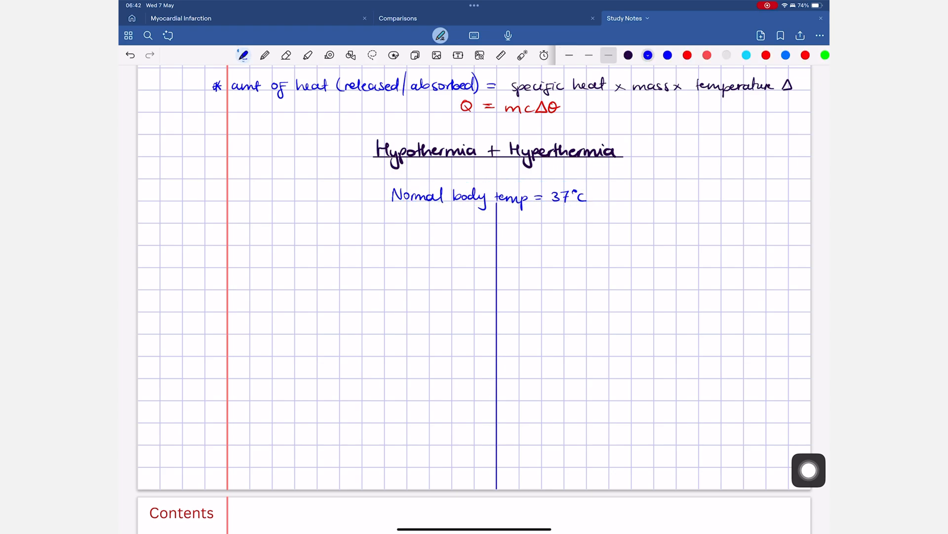
left_click(688, 56)
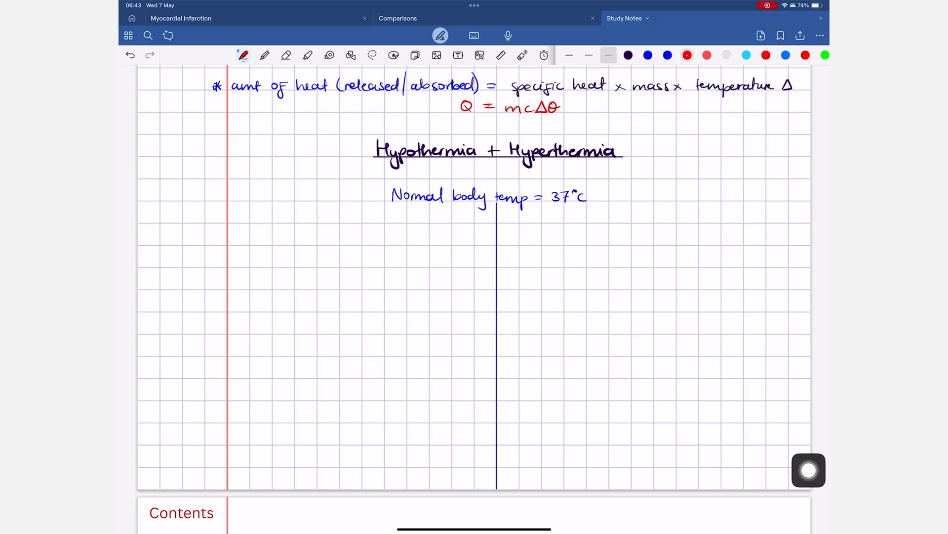
type("Outside T°C lower tc")
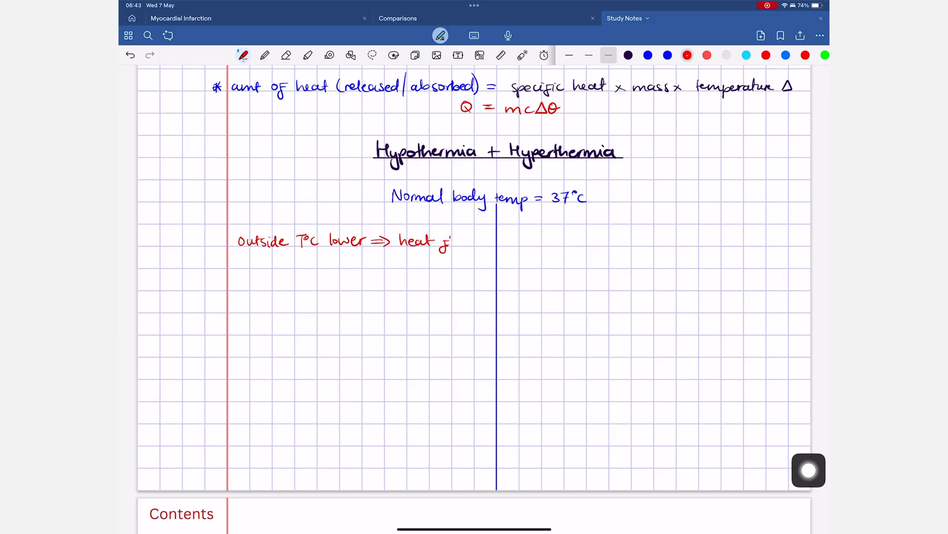
type("flows out of body")
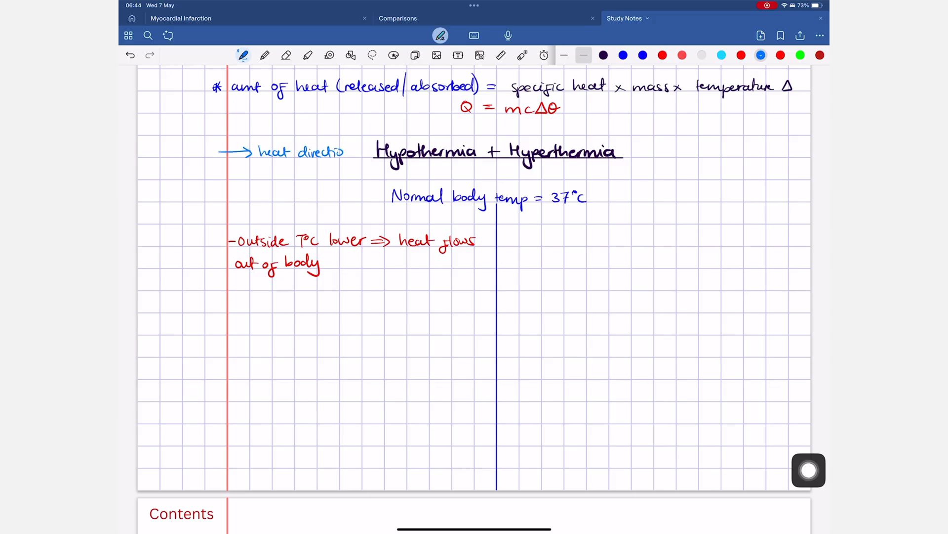
Step: Start the 'Drug dosage' heading on the next page and resume the pen
scroll("down", 3)
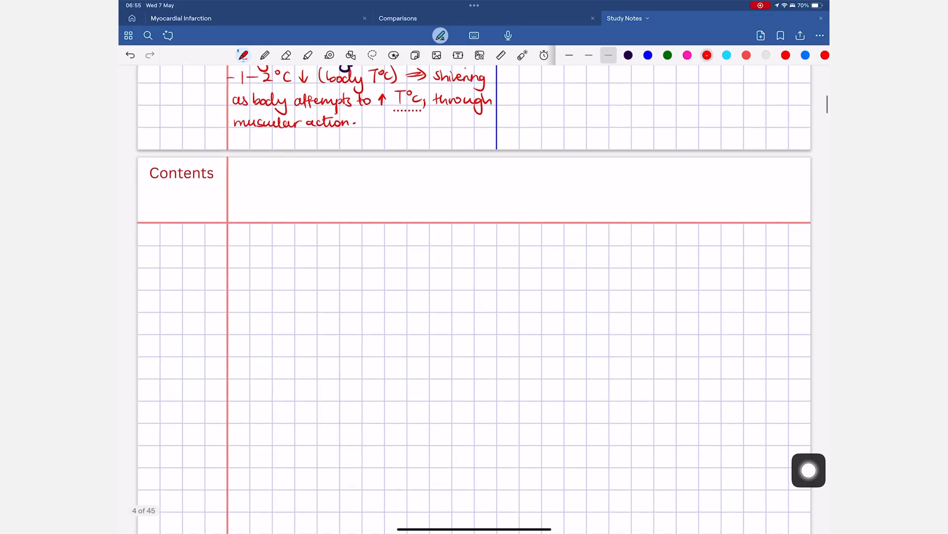
type("Drug dosage + body mass")
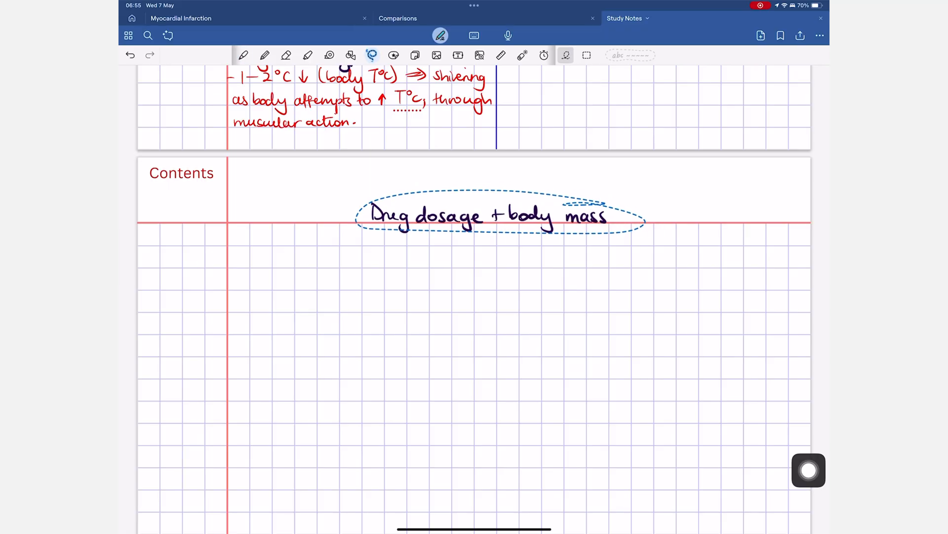
left_click(244, 55)
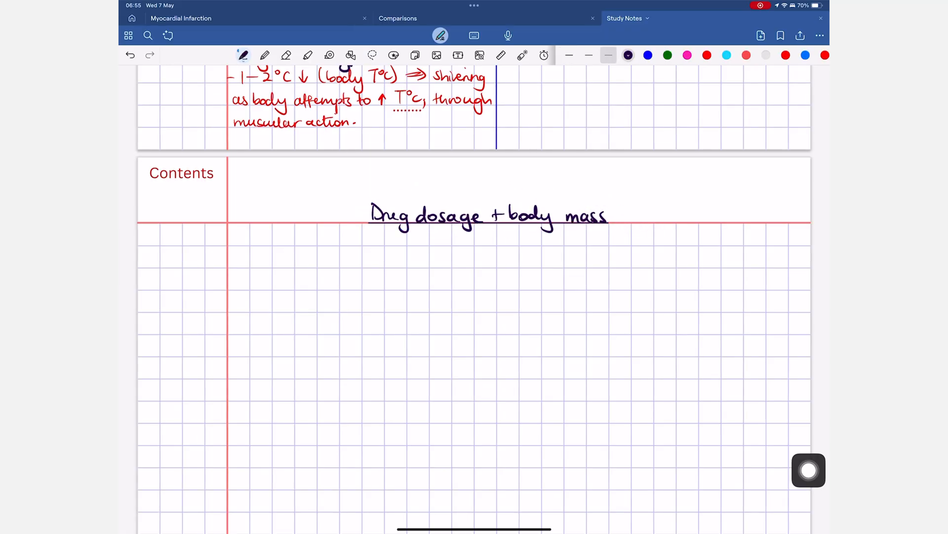